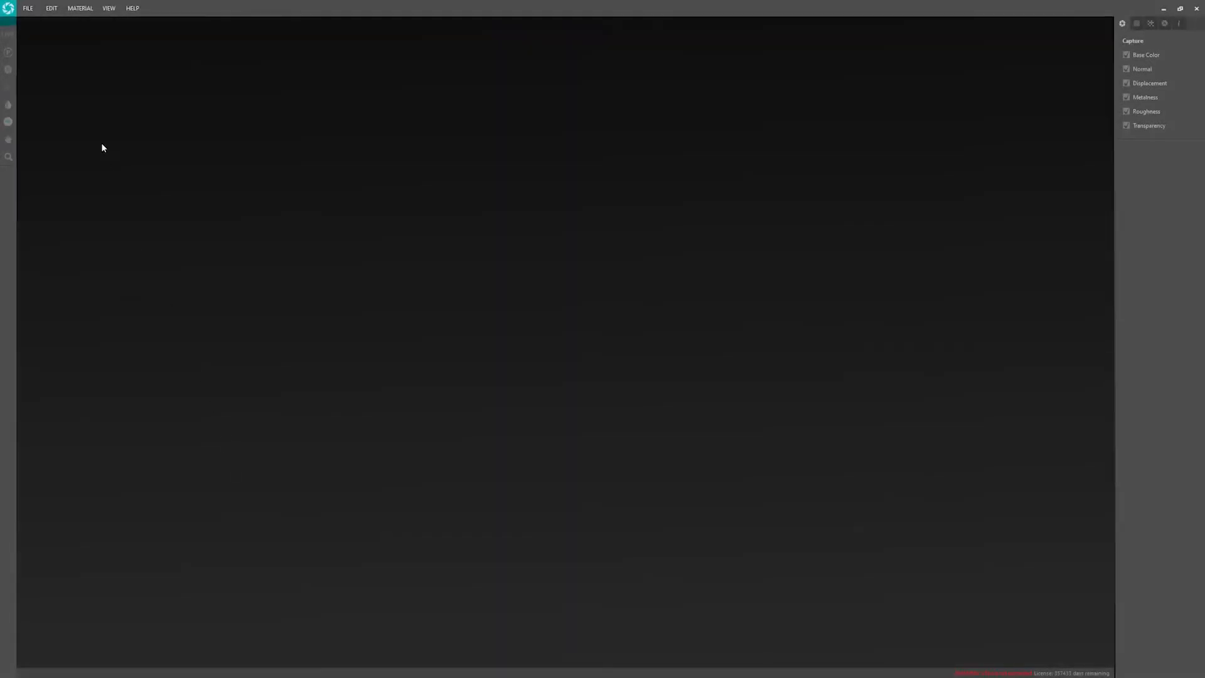
- Choose Phong (.xtex) as the capture shader format and keep transfer port 8888 in xTex preferences
left_click(50, 9)
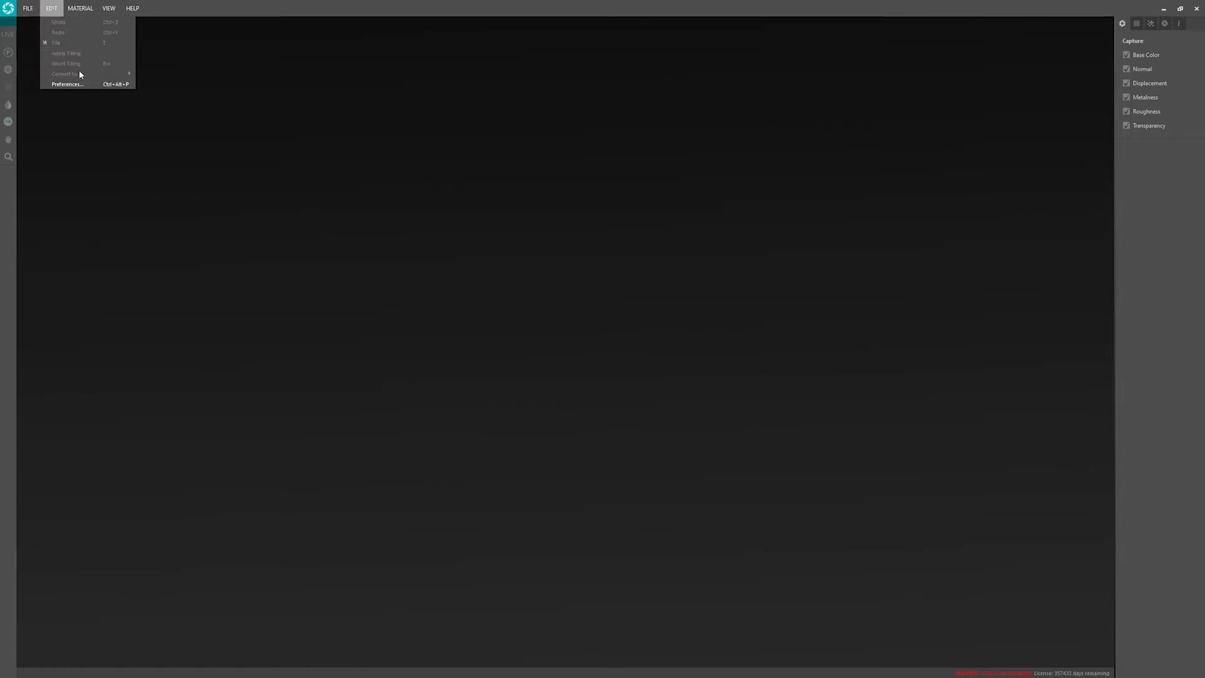
left_click(67, 84)
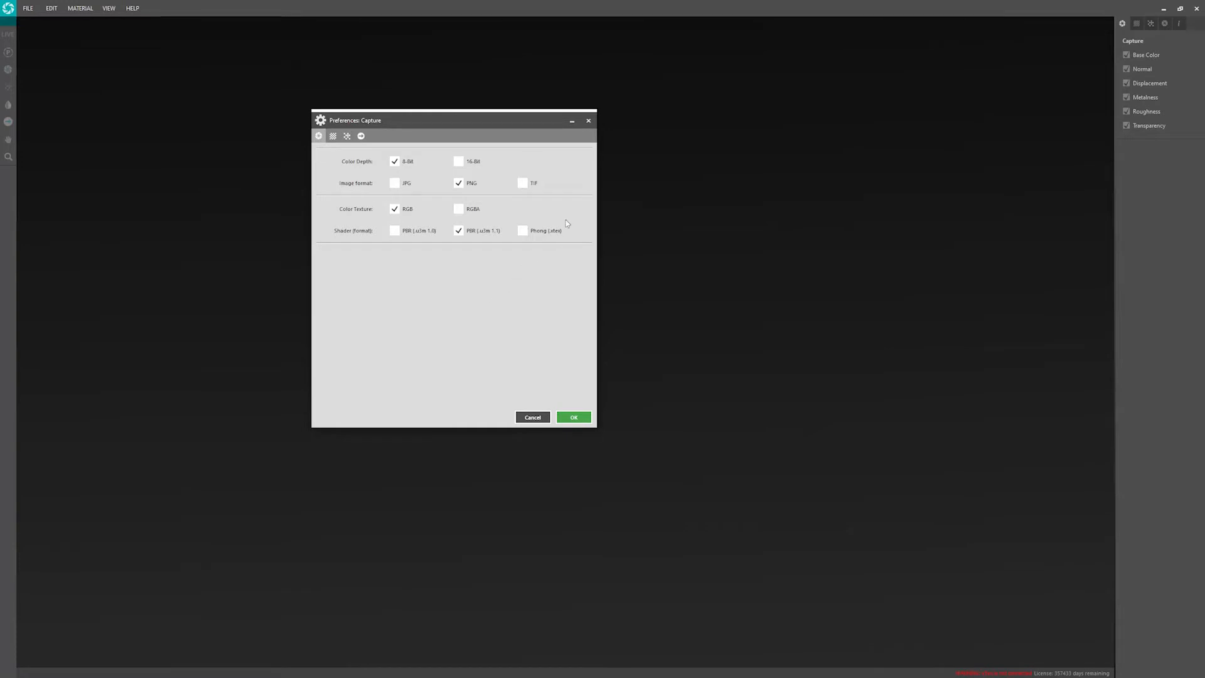
left_click(524, 231)
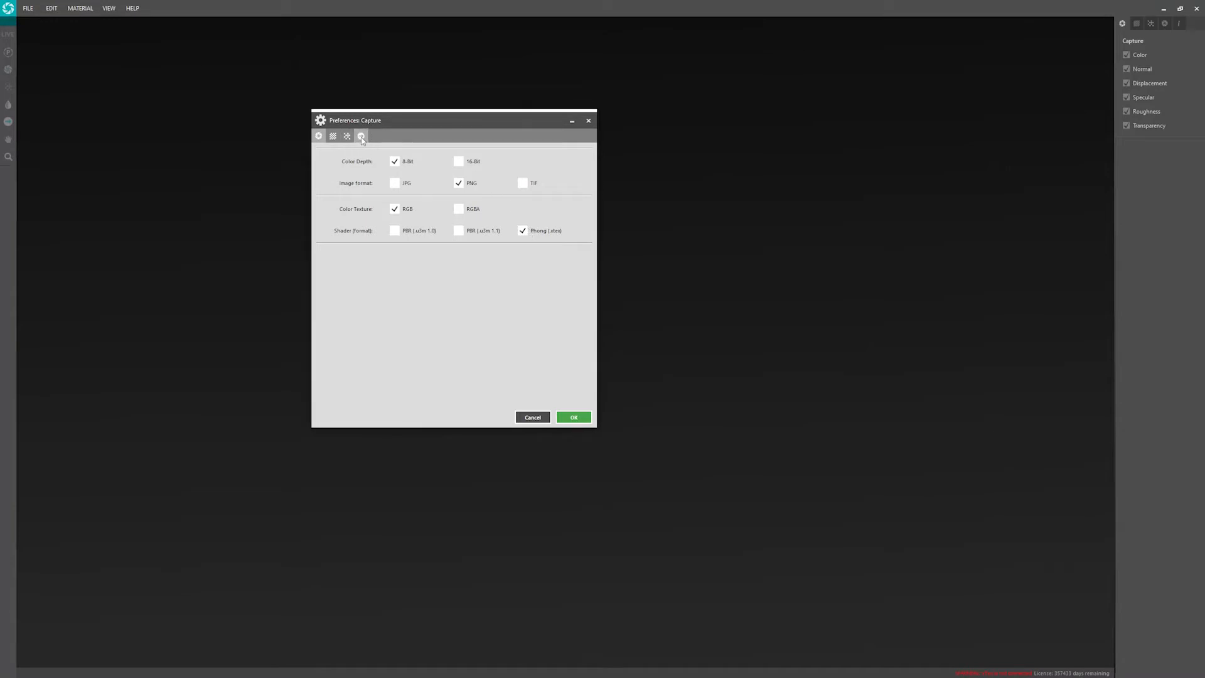
left_click(361, 135)
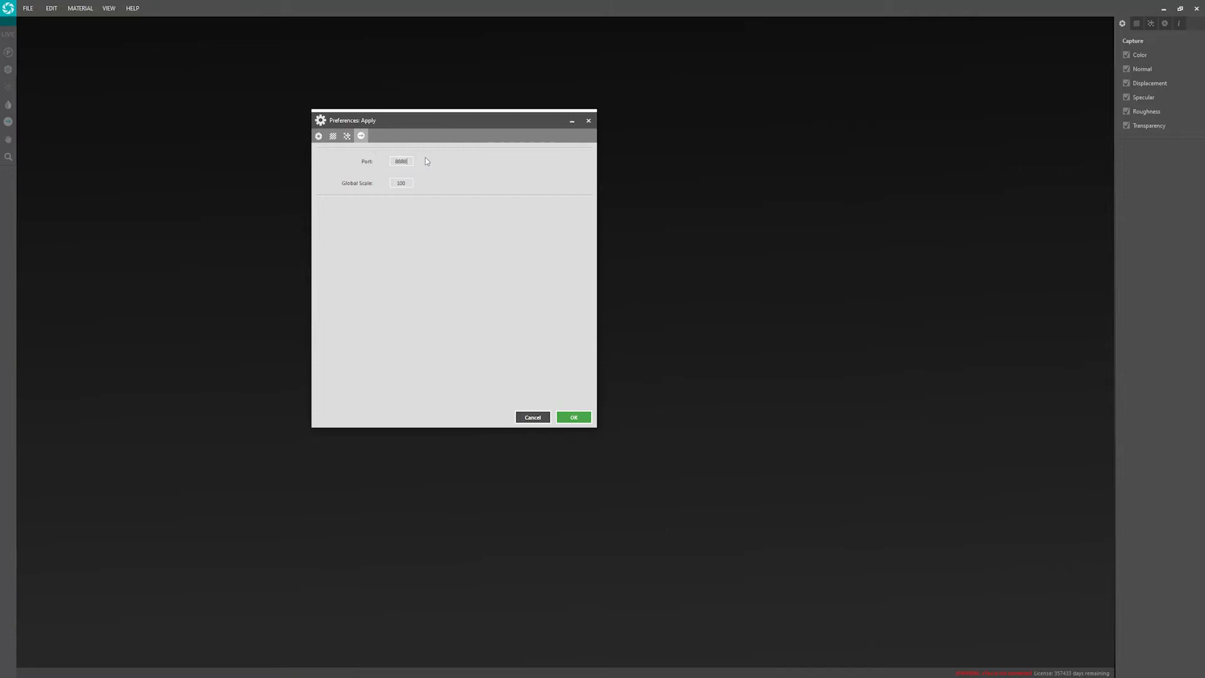
left_click(574, 417)
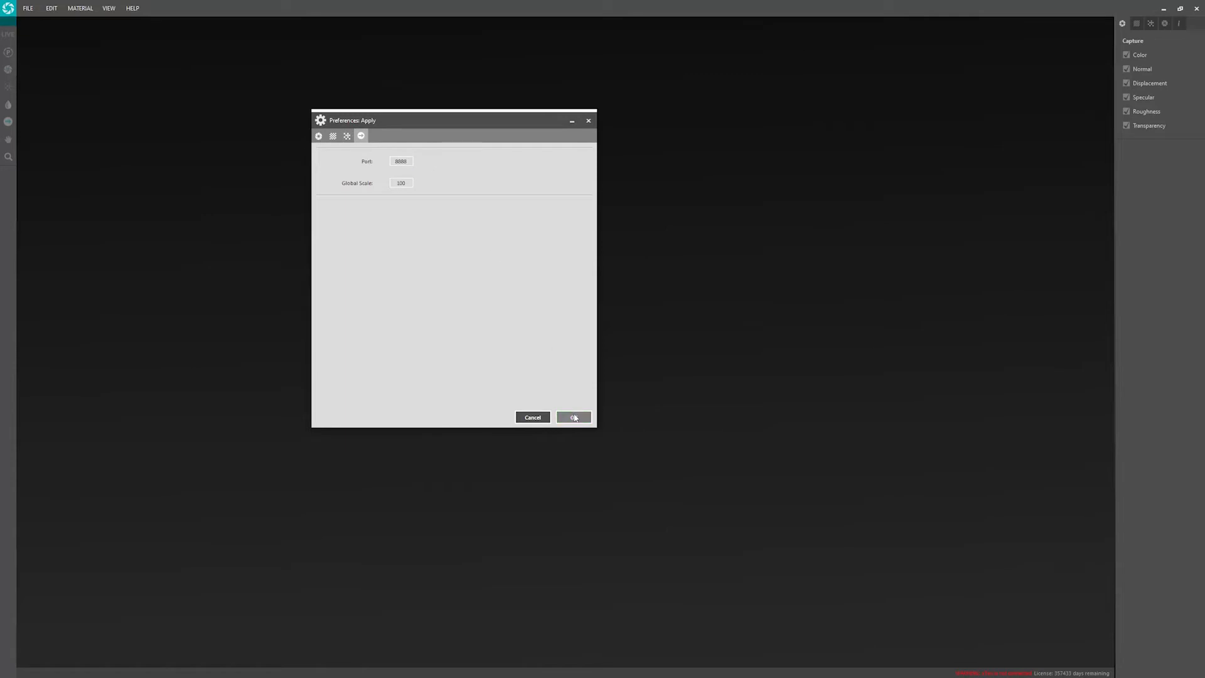
left_click(573, 417)
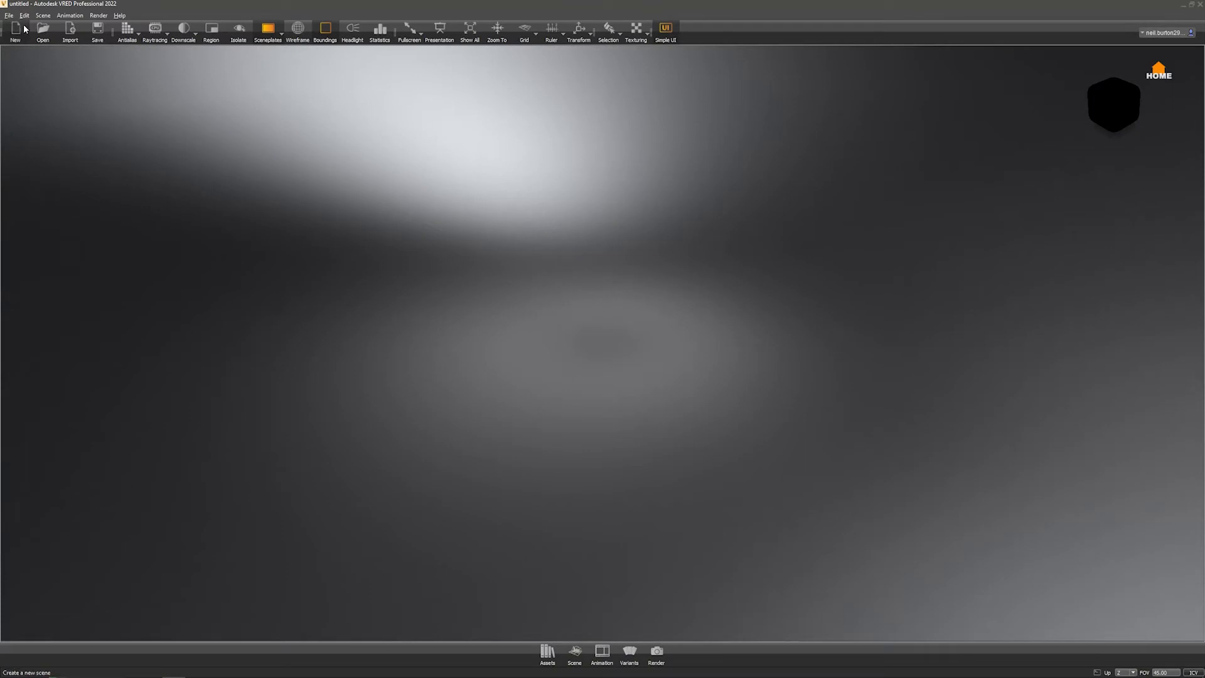
- Enable VRED's web server in WebInterface preferences, confirm the warning, and set port 8888
left_click(25, 15)
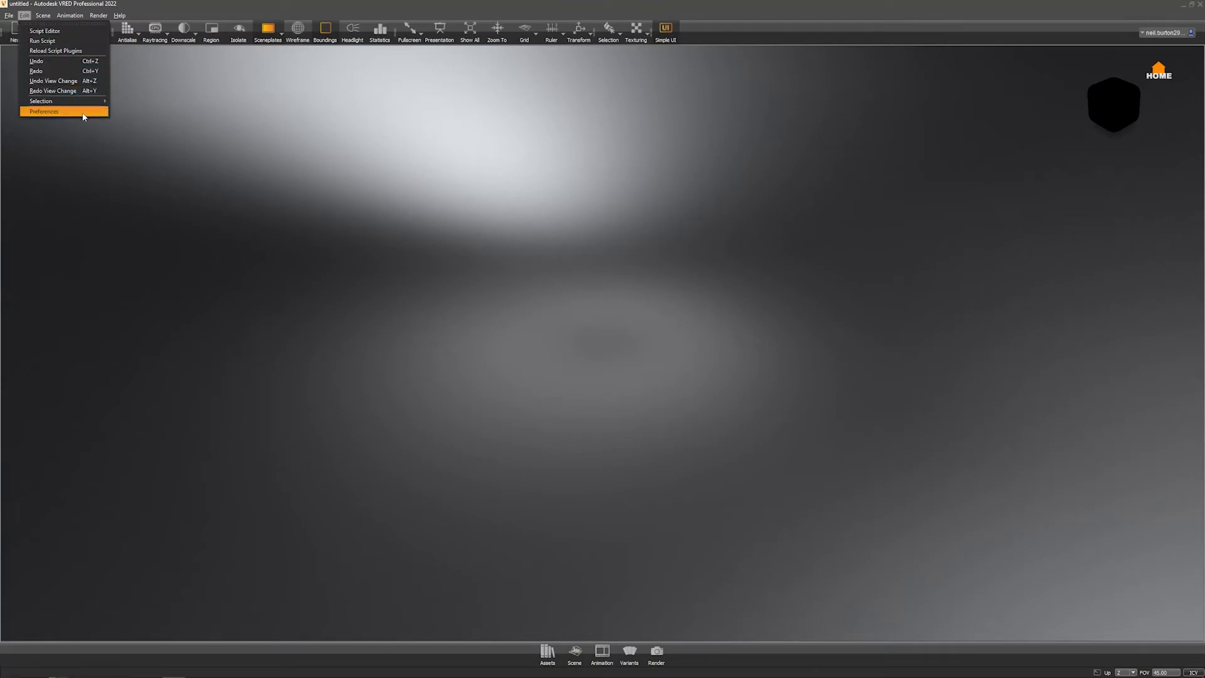
left_click(44, 111)
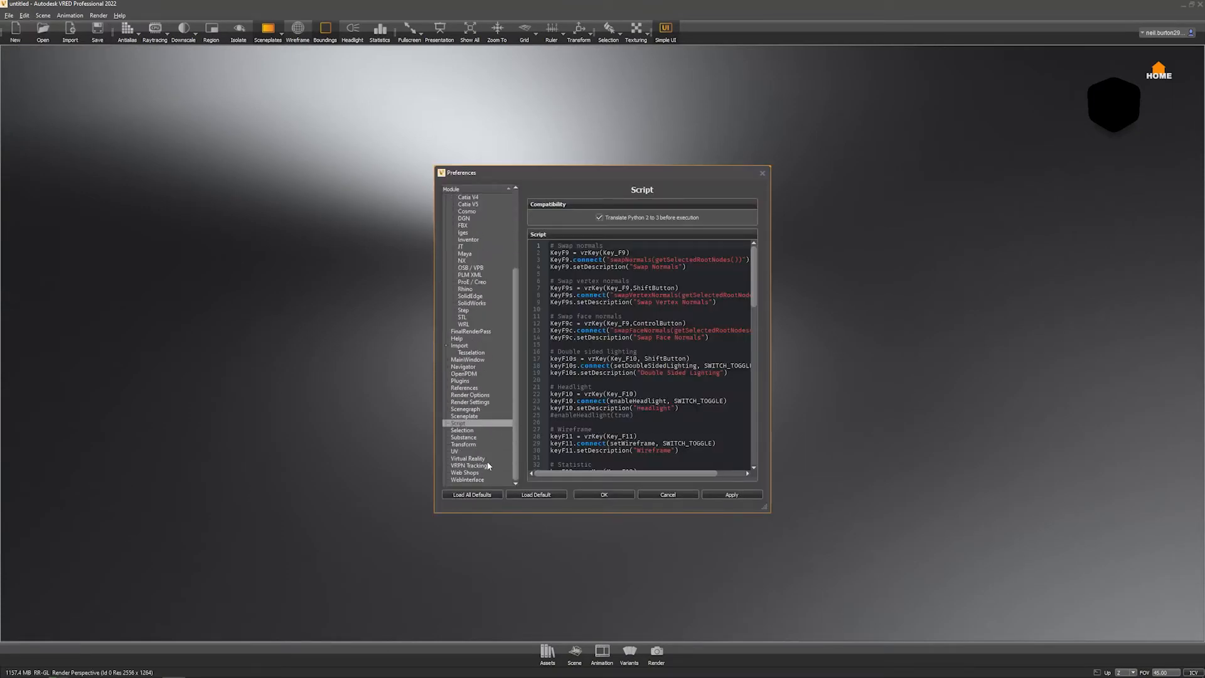
left_click(467, 478)
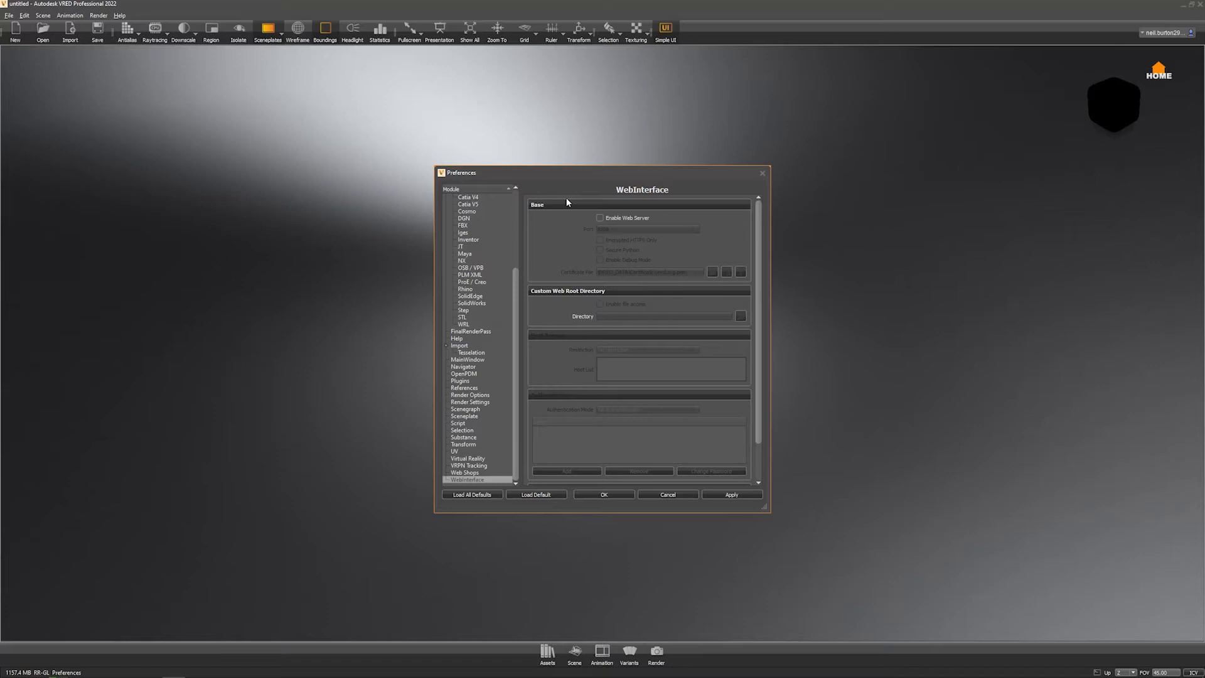
left_click(600, 217)
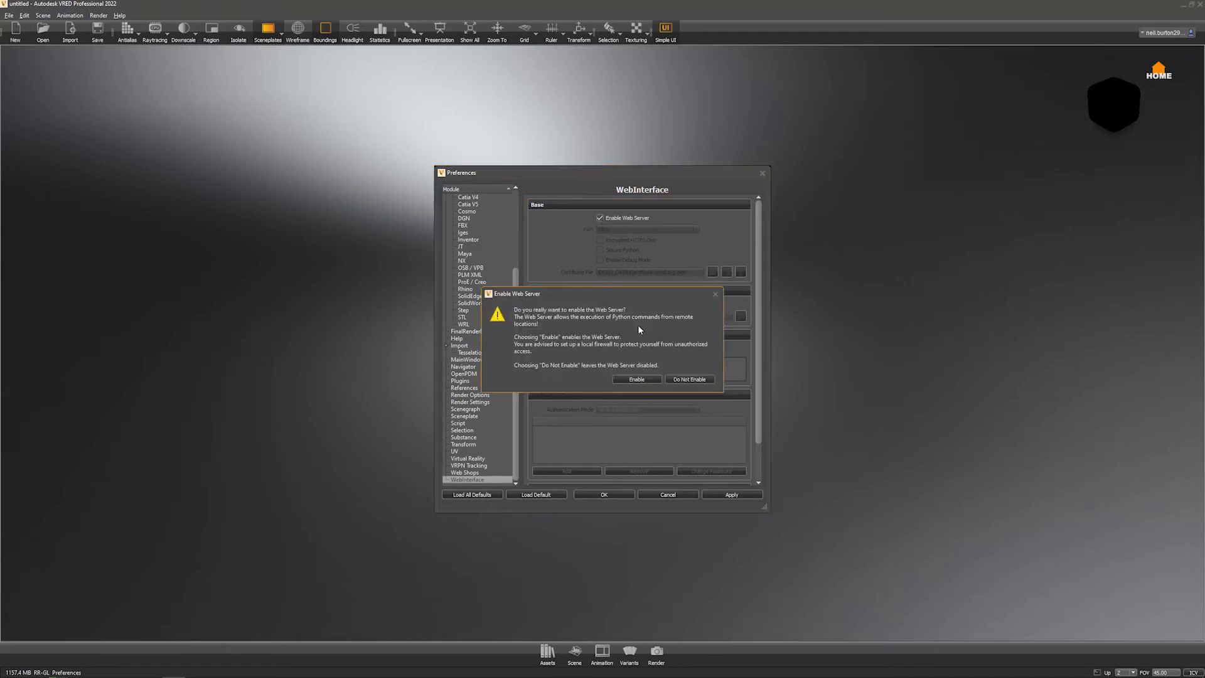
left_click(636, 379)
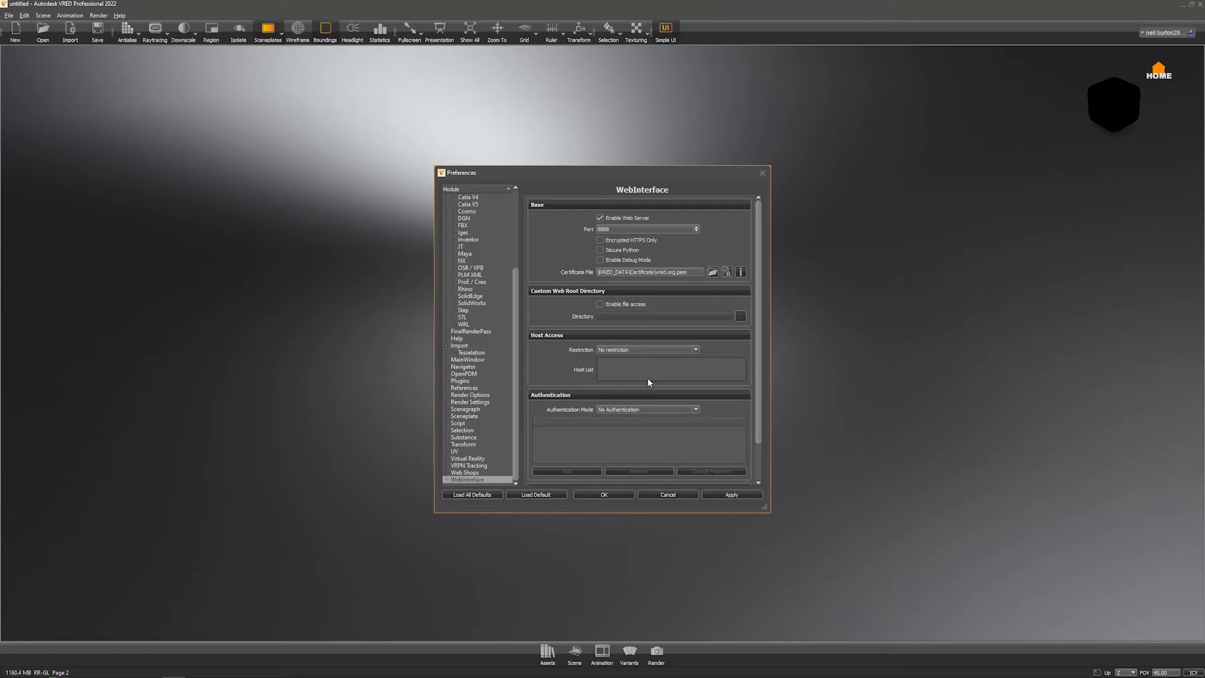
left_click(645, 229)
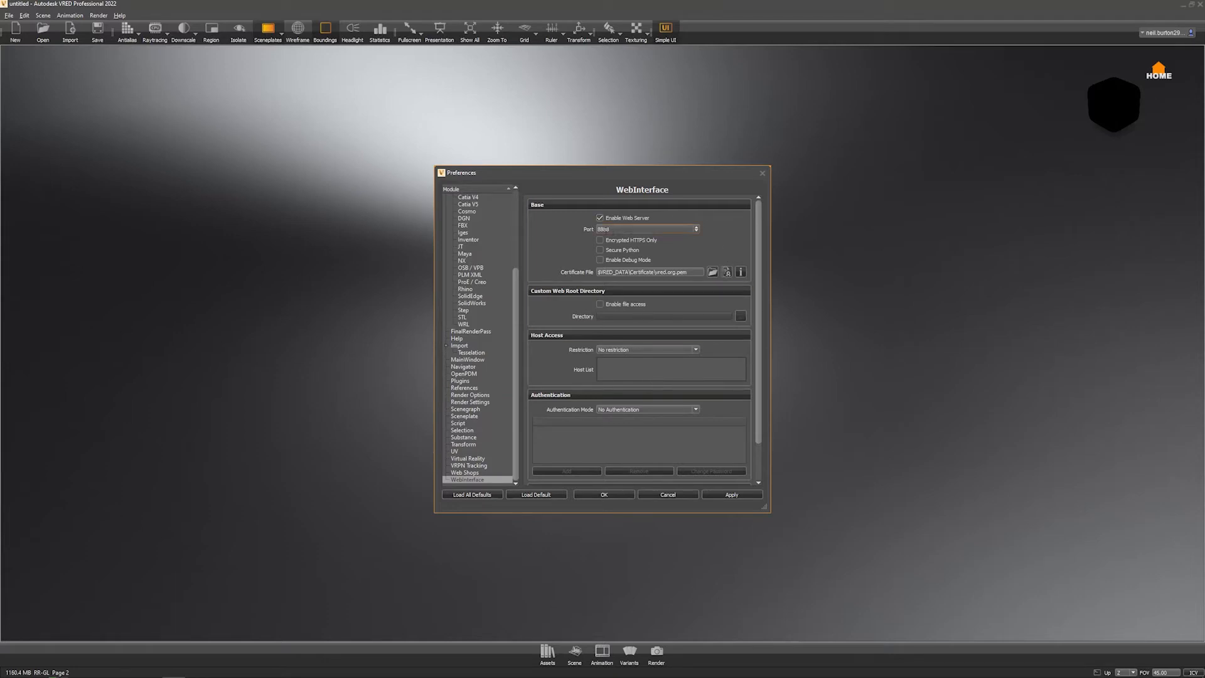
type("8888")
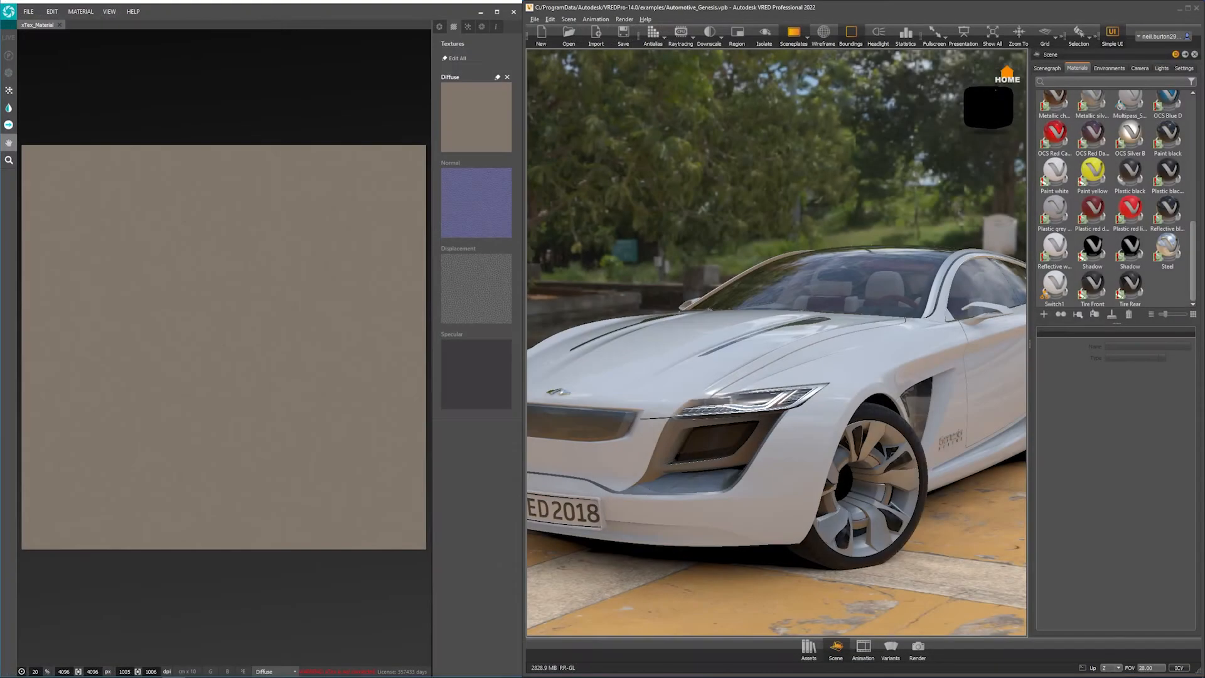
mouse_move(348, 278)
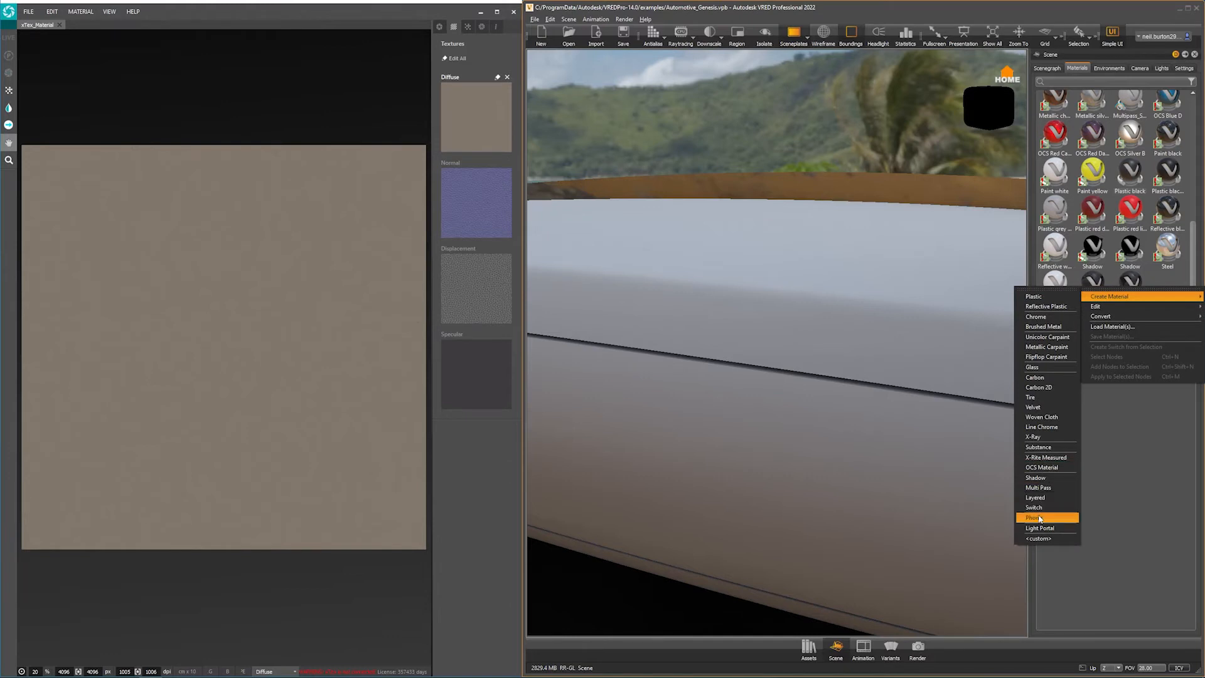
- Create a new Phong material in the VRED Materials panel
left_click(1033, 517)
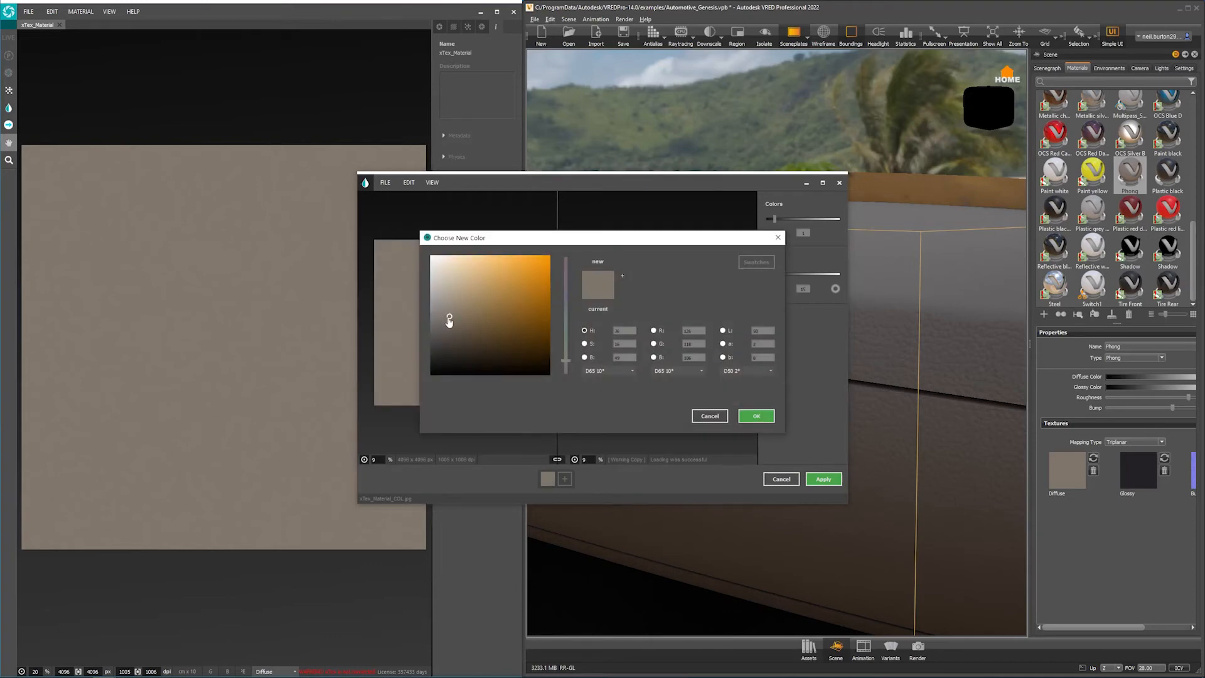
- Recolour the leather to a darker grey-brown, apply it to VRED, and save over the existing file
left_click(755, 415)
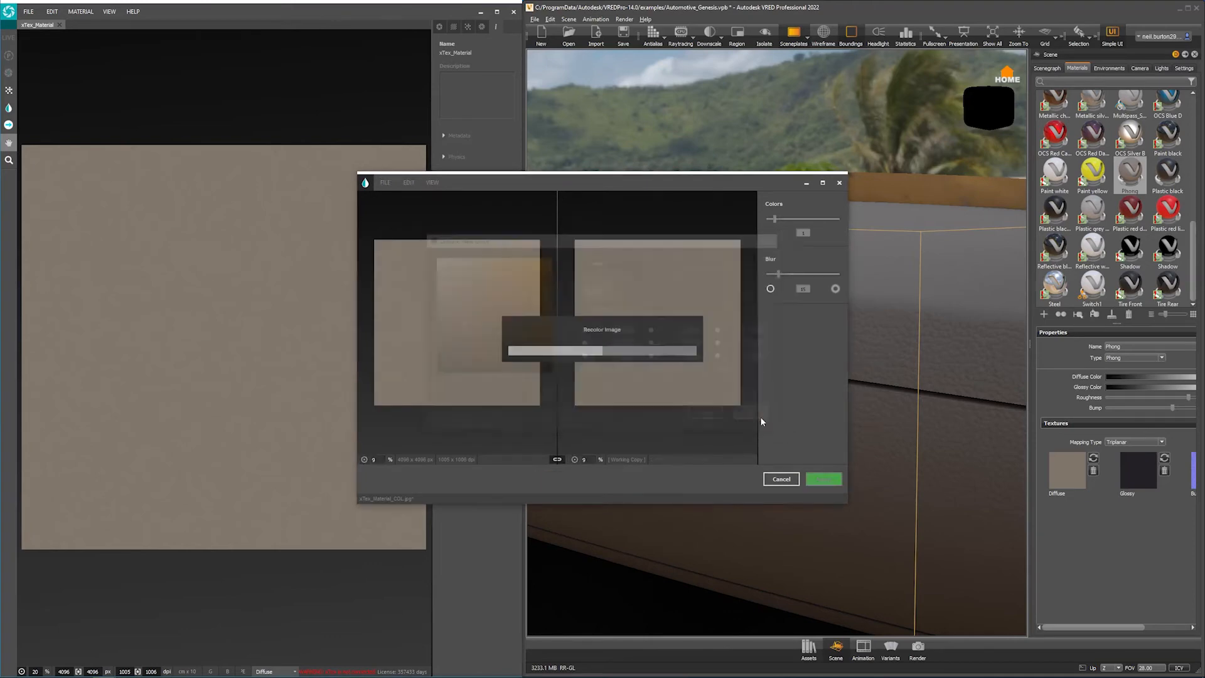
left_click(823, 478)
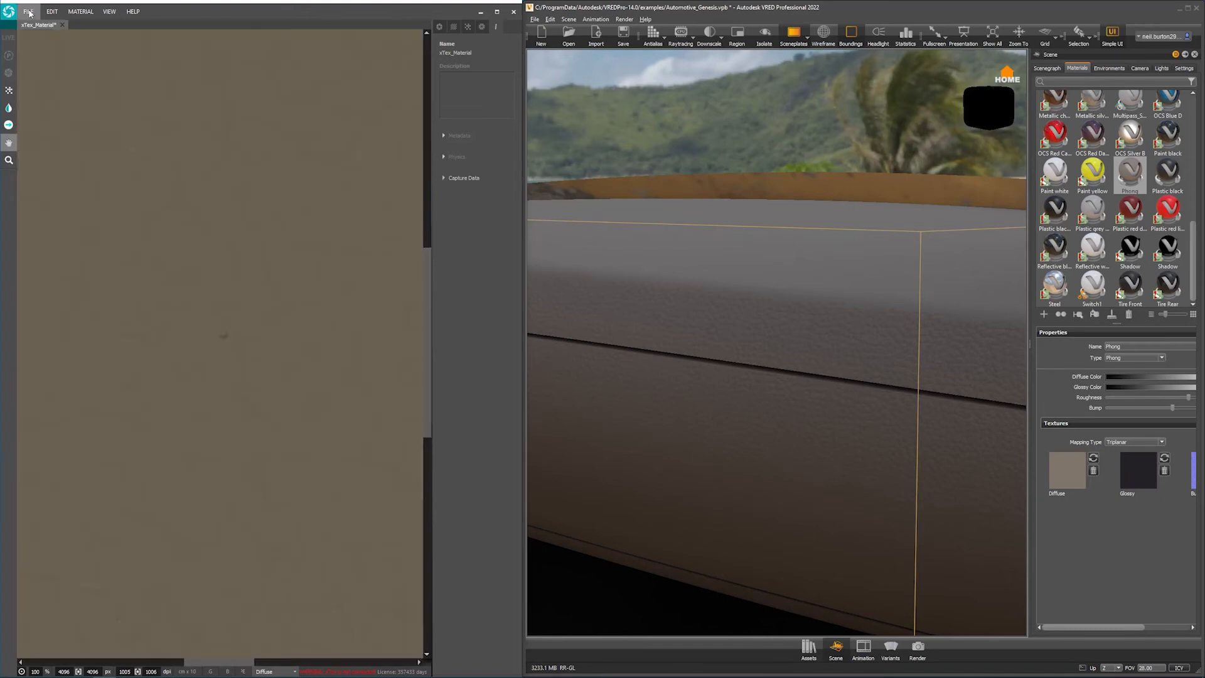
left_click(28, 11)
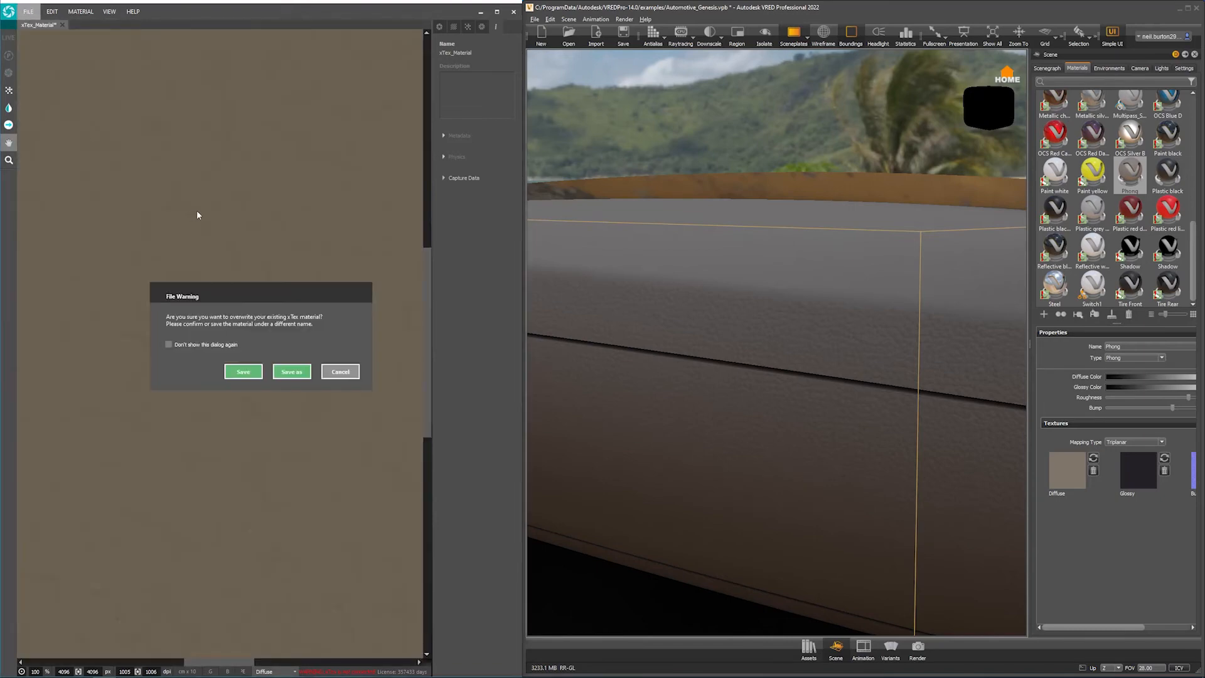
left_click(242, 371)
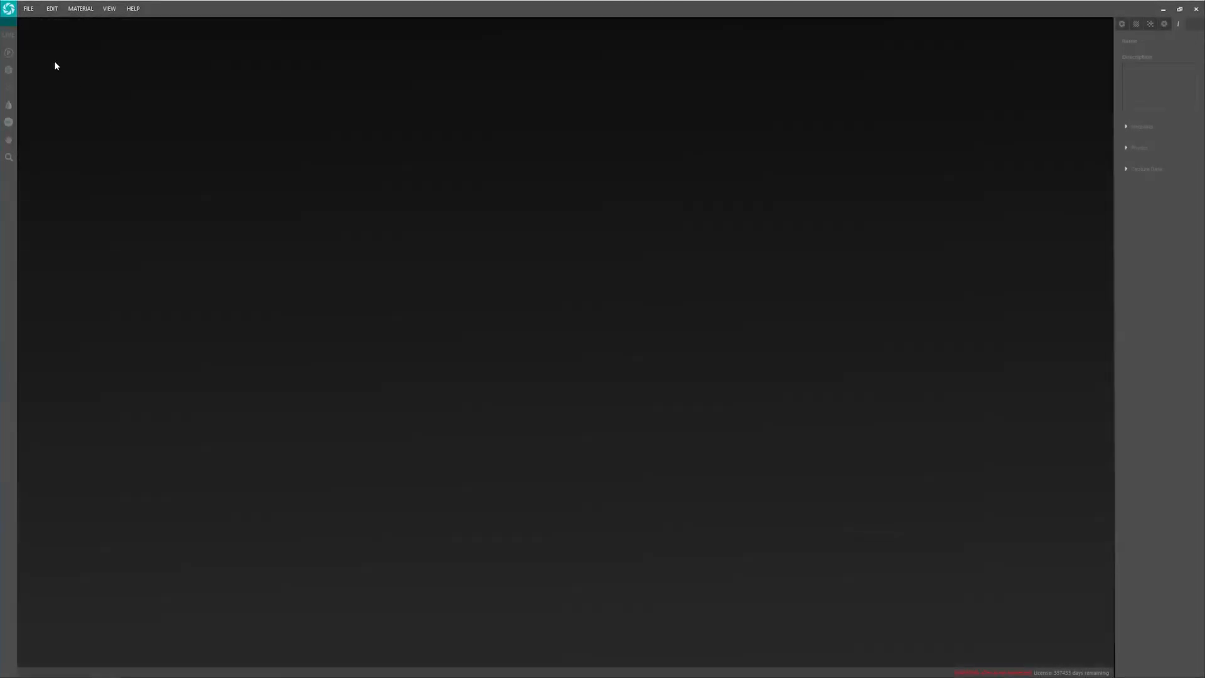
- Change the capture shader format in xTex preferences for substance export
left_click(52, 9)
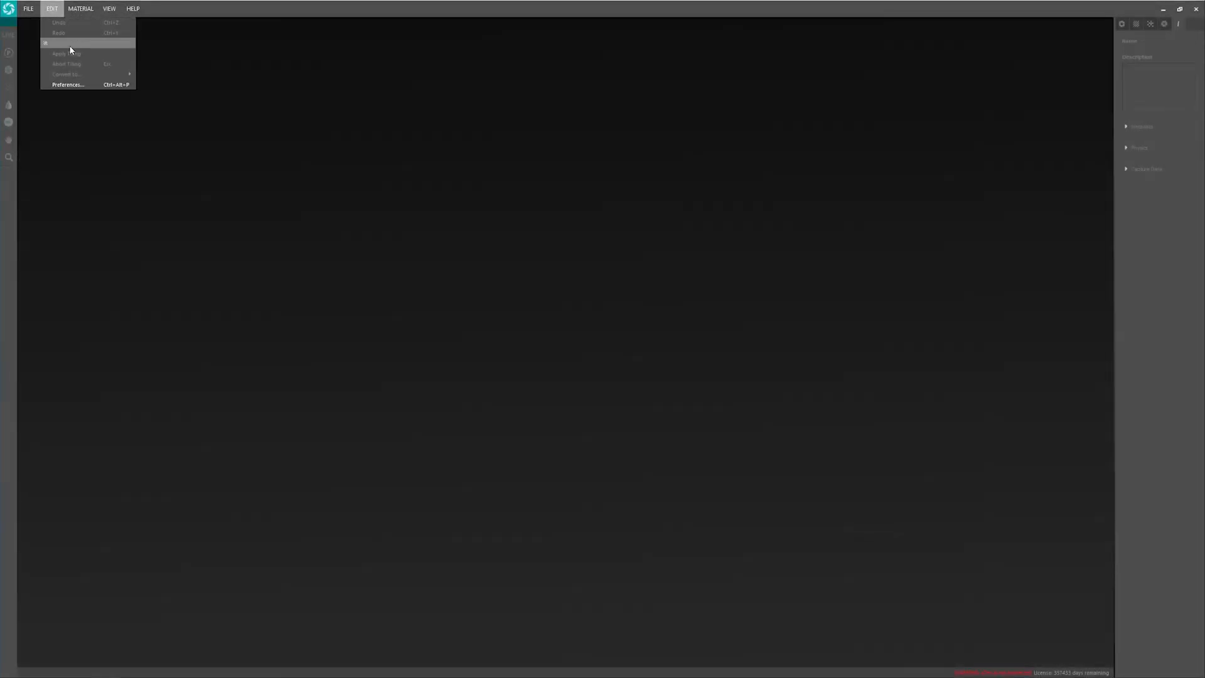
left_click(66, 84)
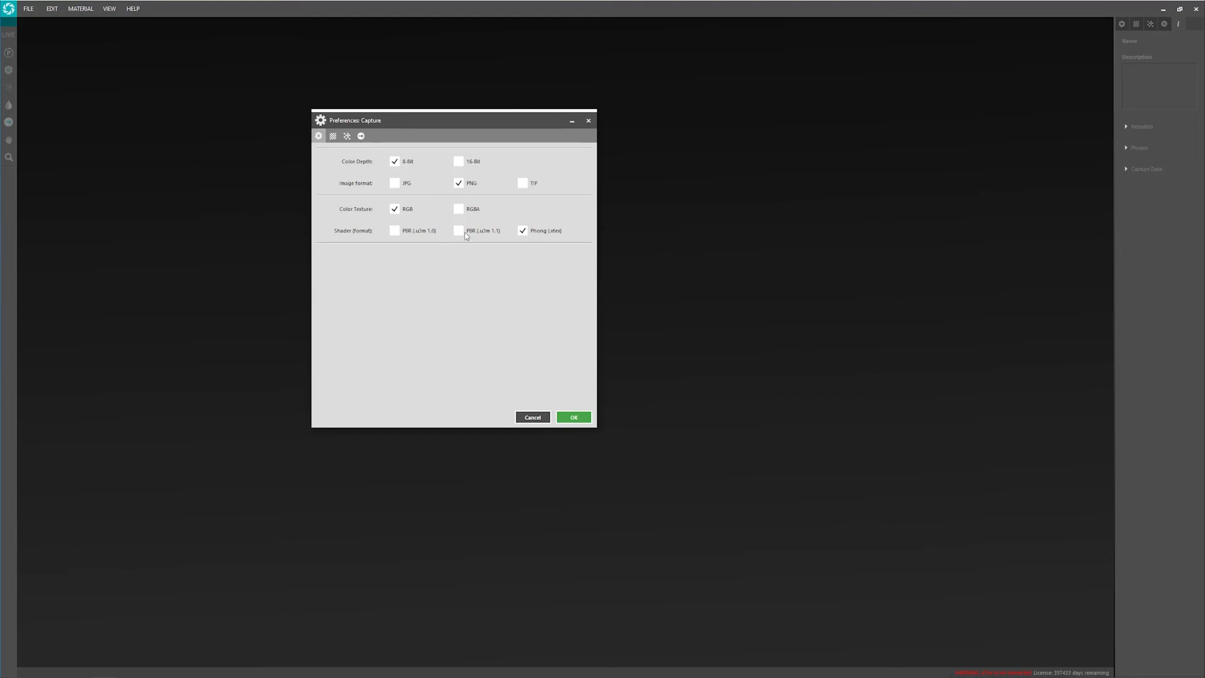
left_click(333, 135)
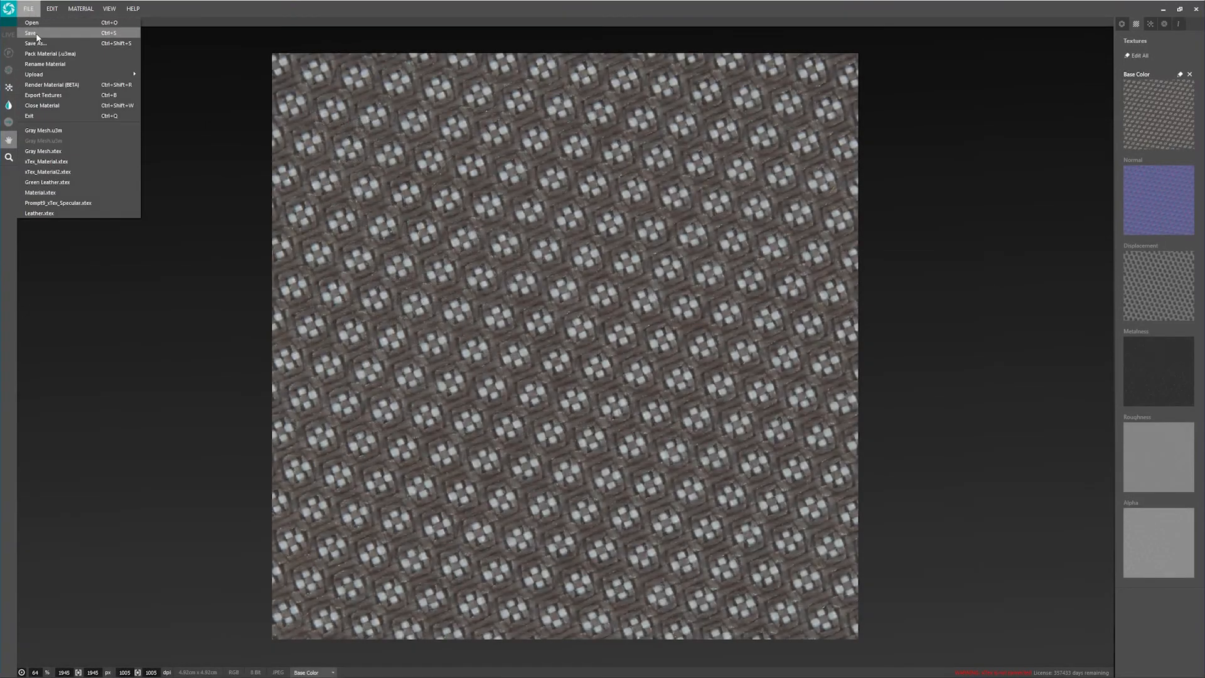
- Save the Gray Mesh material and show its output folder with sbs, sbsar, u3m and texture files
left_click(30, 33)
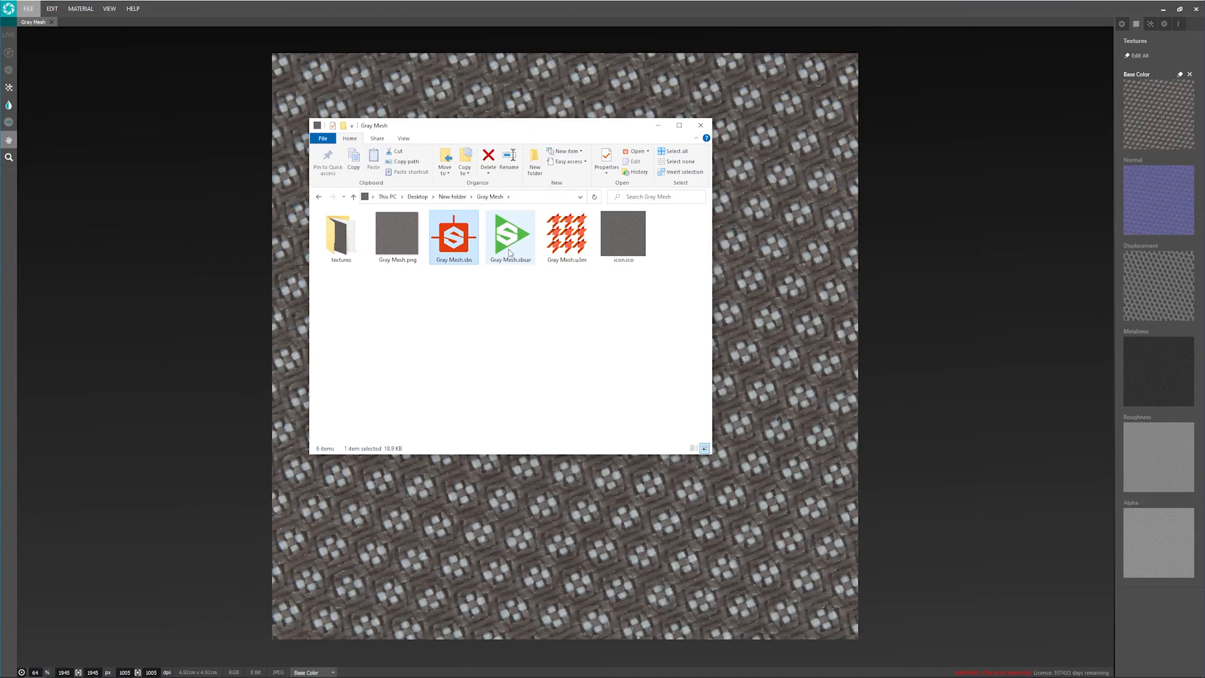
left_click(340, 231)
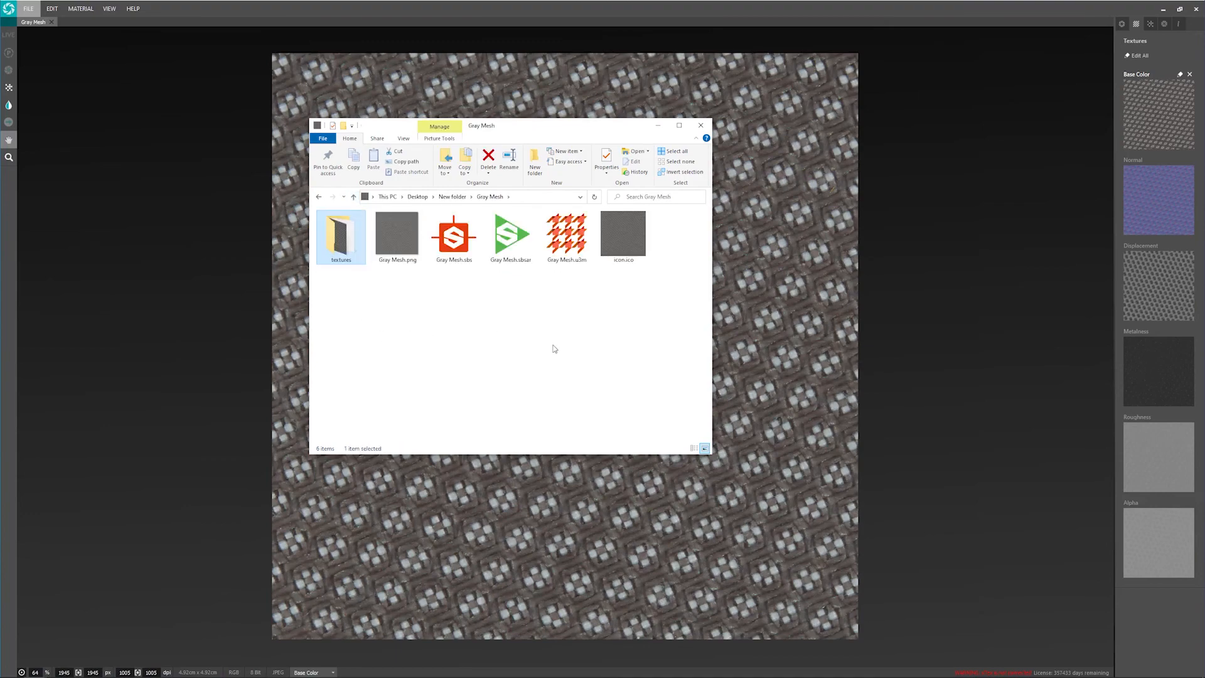